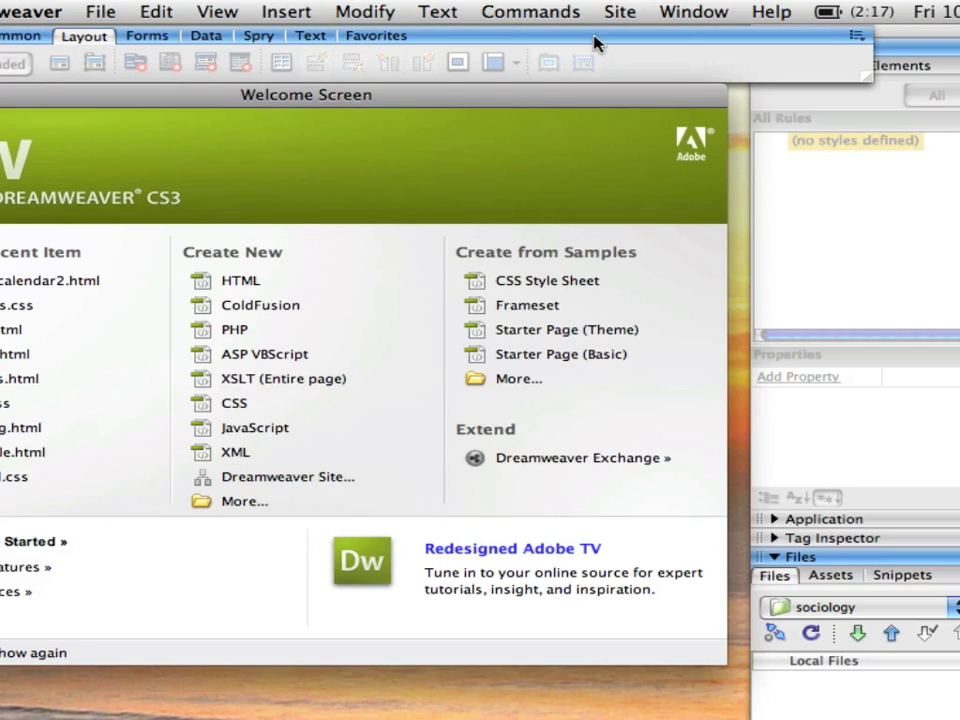
Bring up the Site menu's site management options from the welcome screen.
click(620, 12)
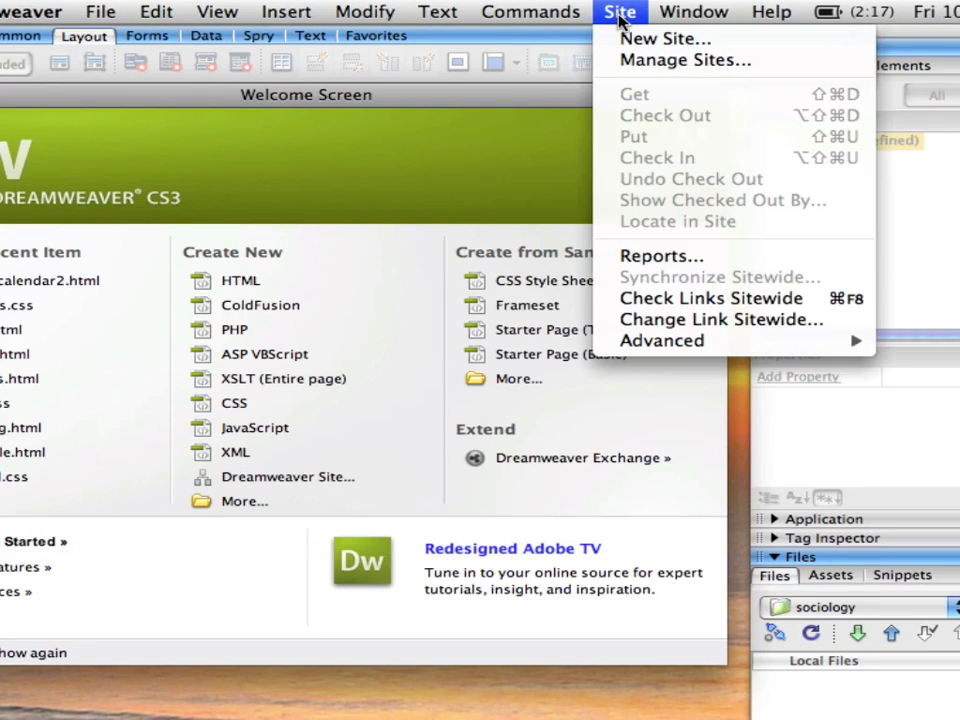
Begin a new site definition and name the site 'sociology'.
click(664, 38)
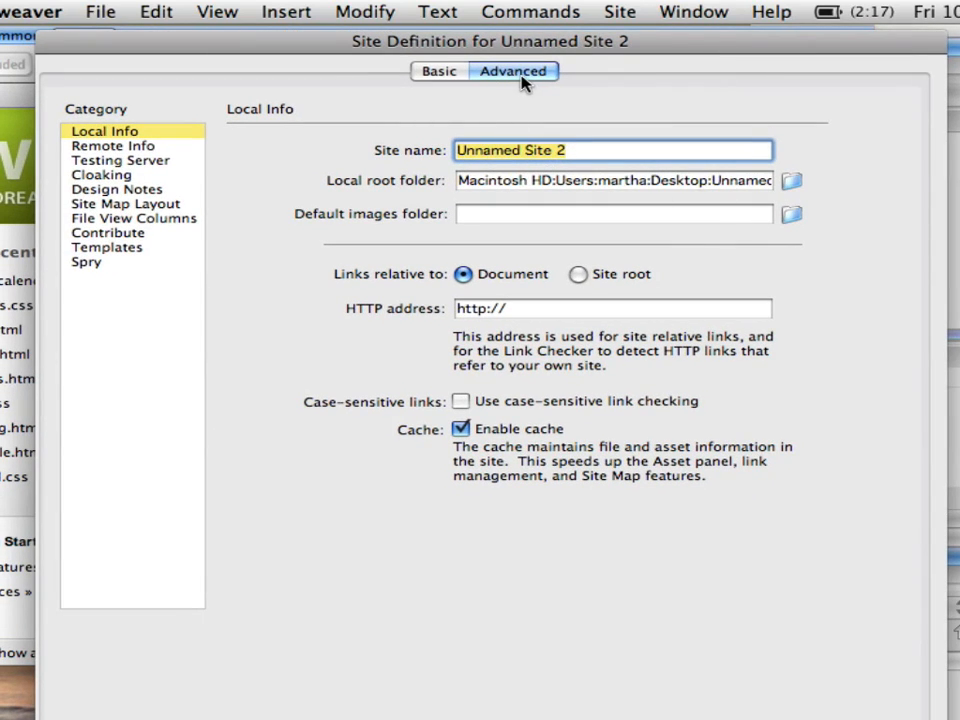
mouse_move(440, 82)
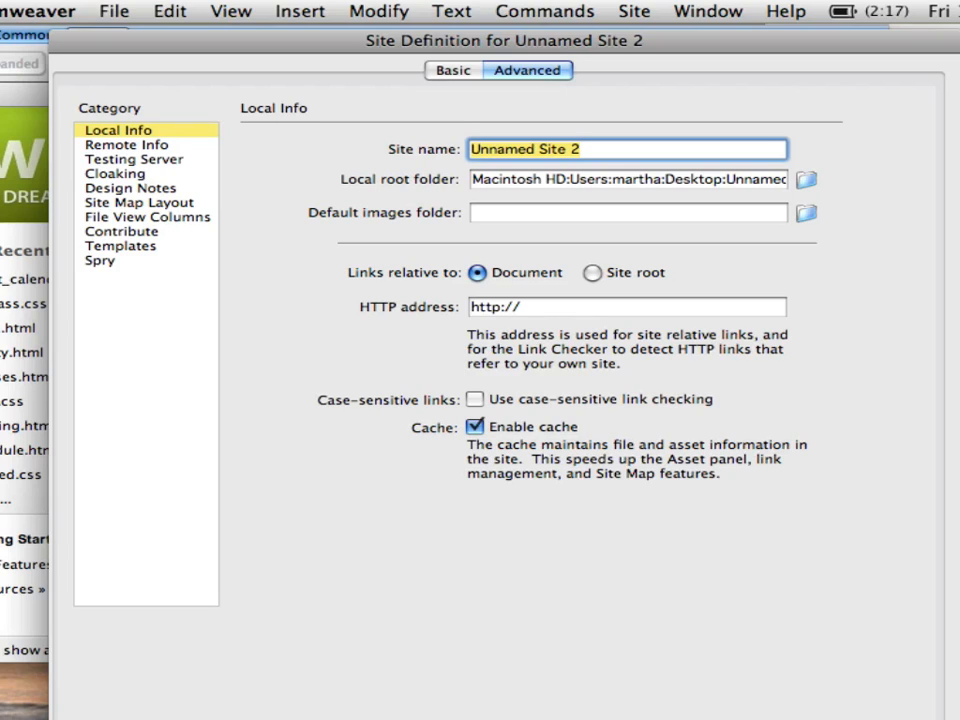
text(sociology)
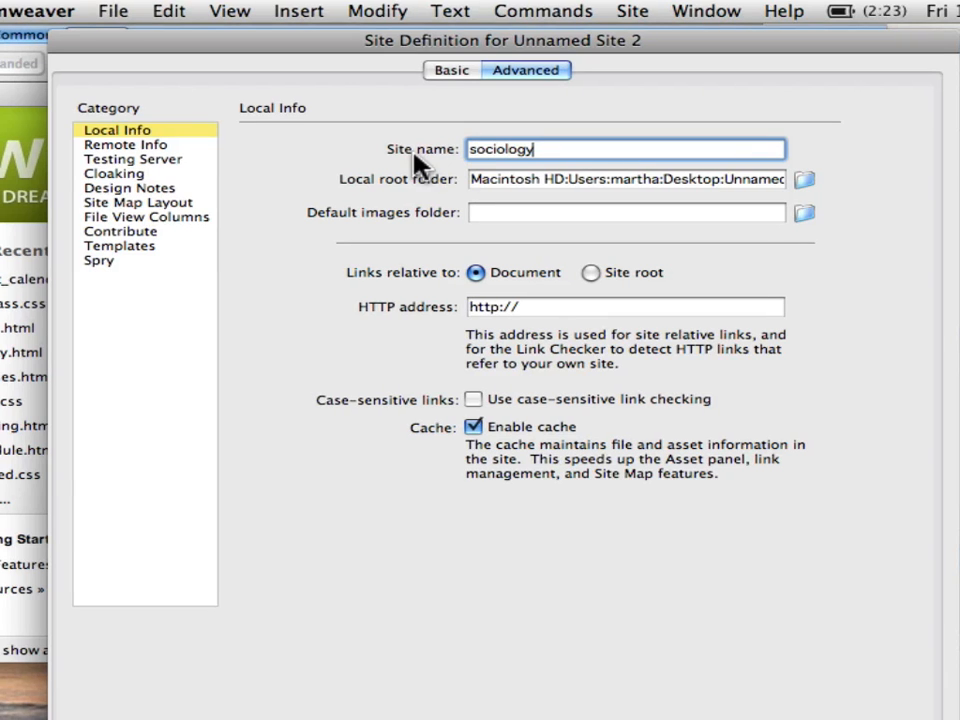
mouse_move(364, 196)
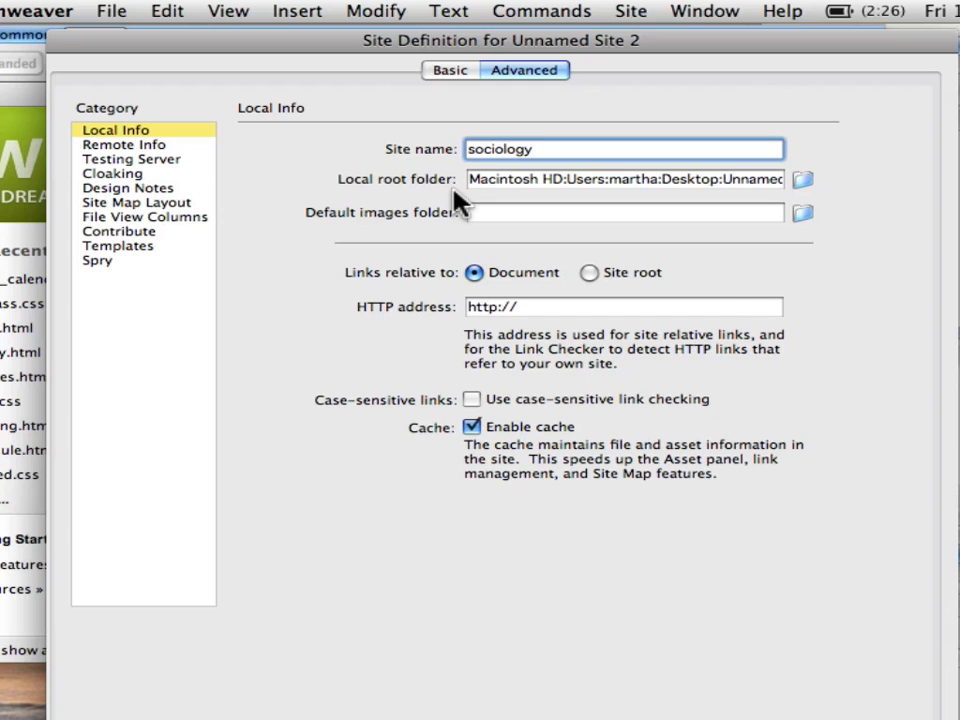
Create a 'sociologywebsite' folder on the Desktop as the site's local root folder.
click(624, 148)
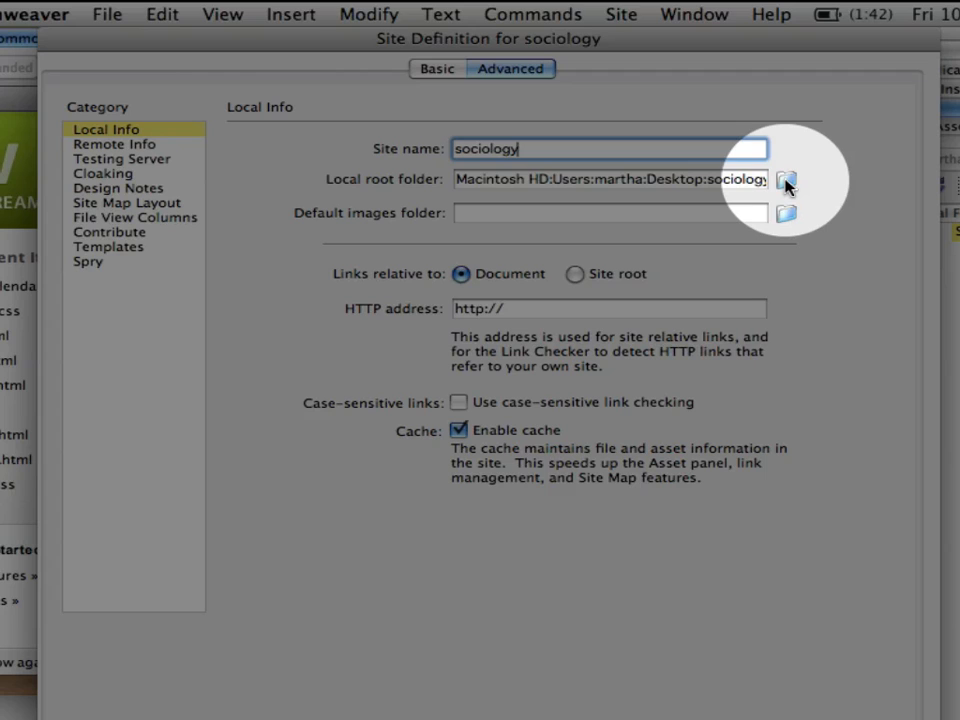
click(786, 180)
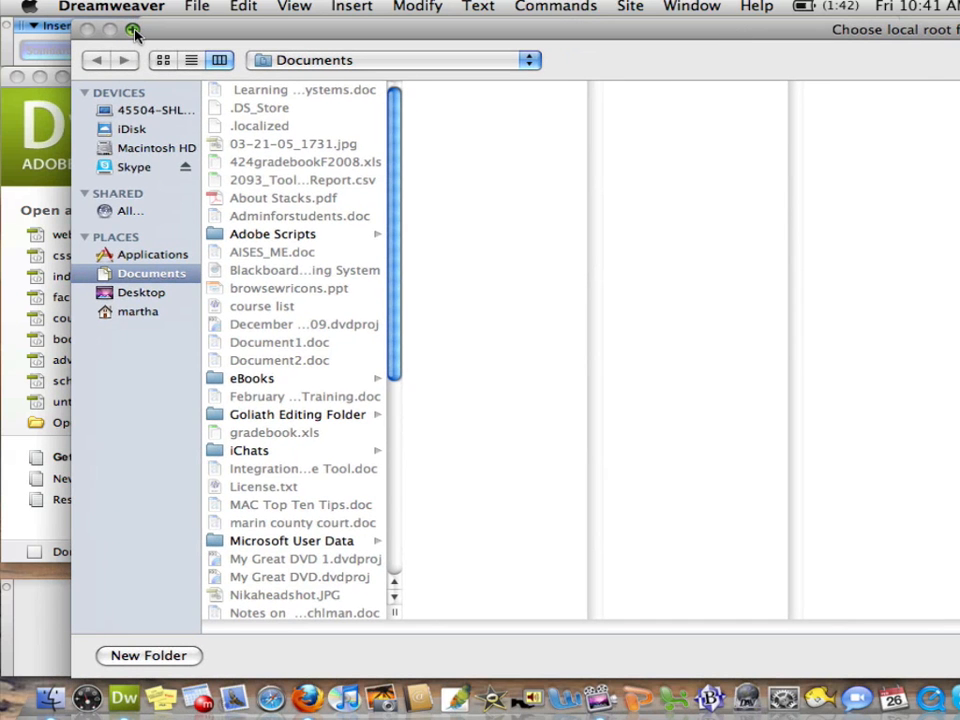
click(142, 292)
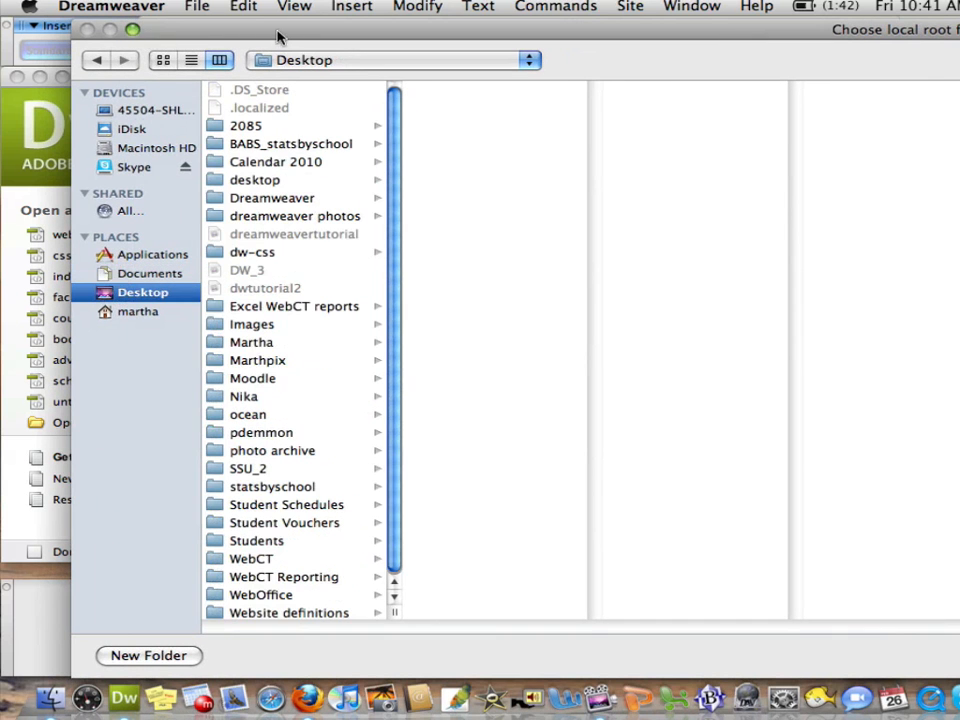
click(148, 656)
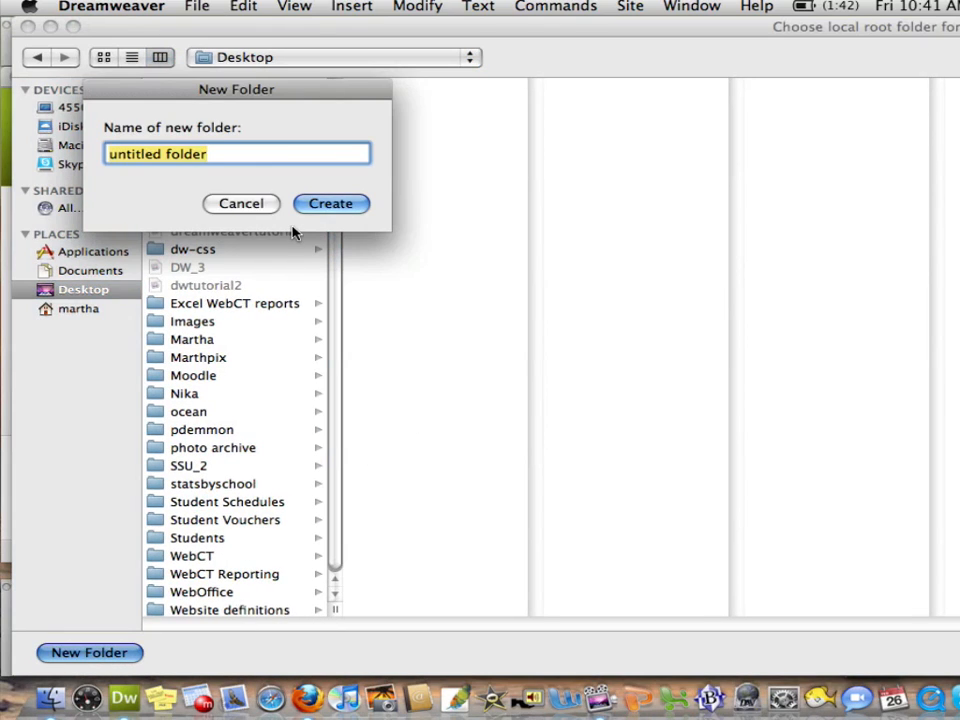
text(sociologywebsite)
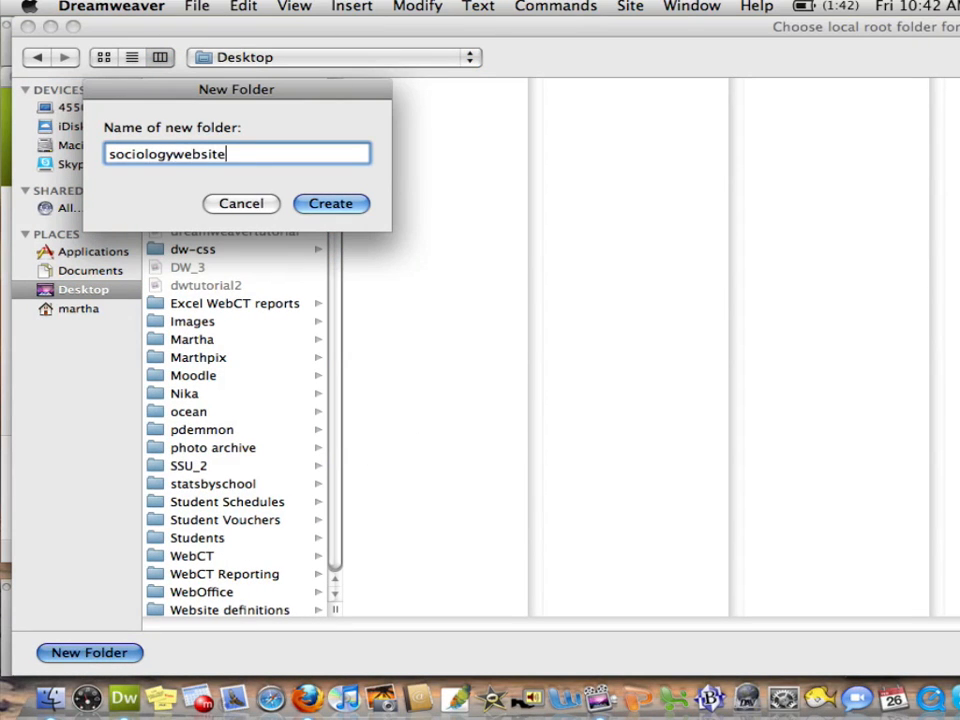
click(332, 204)
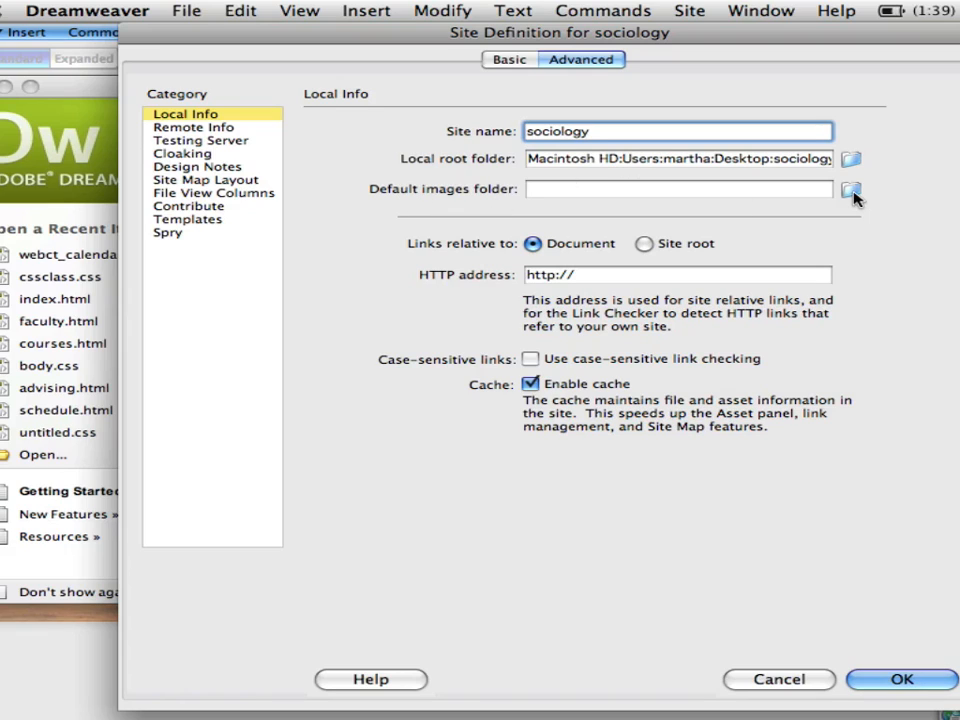
Create an 'images' folder inside sociologywebsite as the default images folder.
click(852, 188)
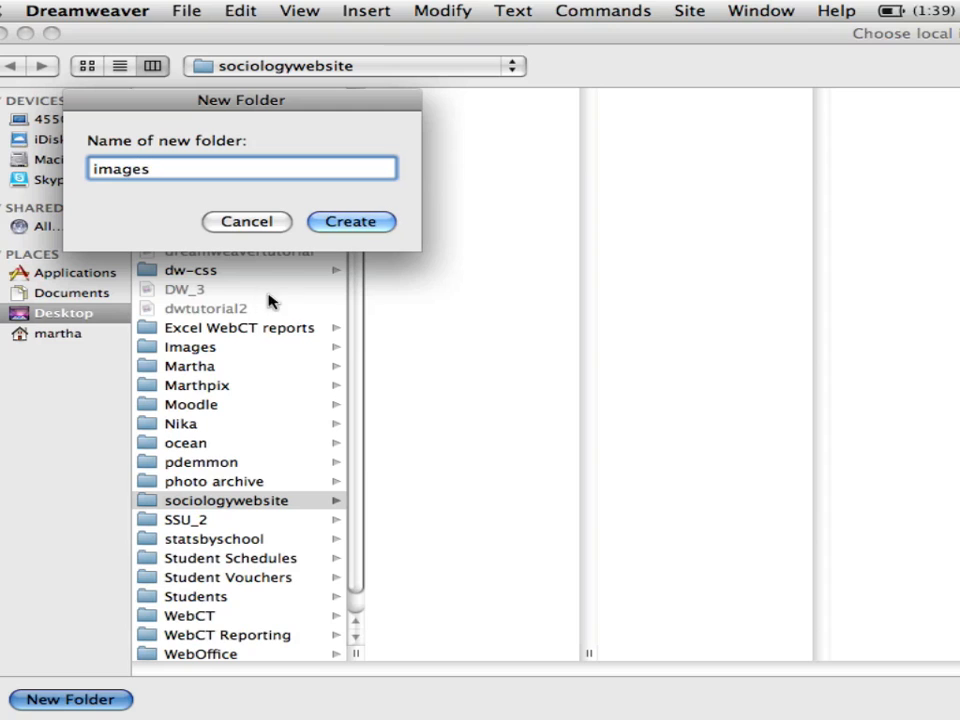
click(352, 220)
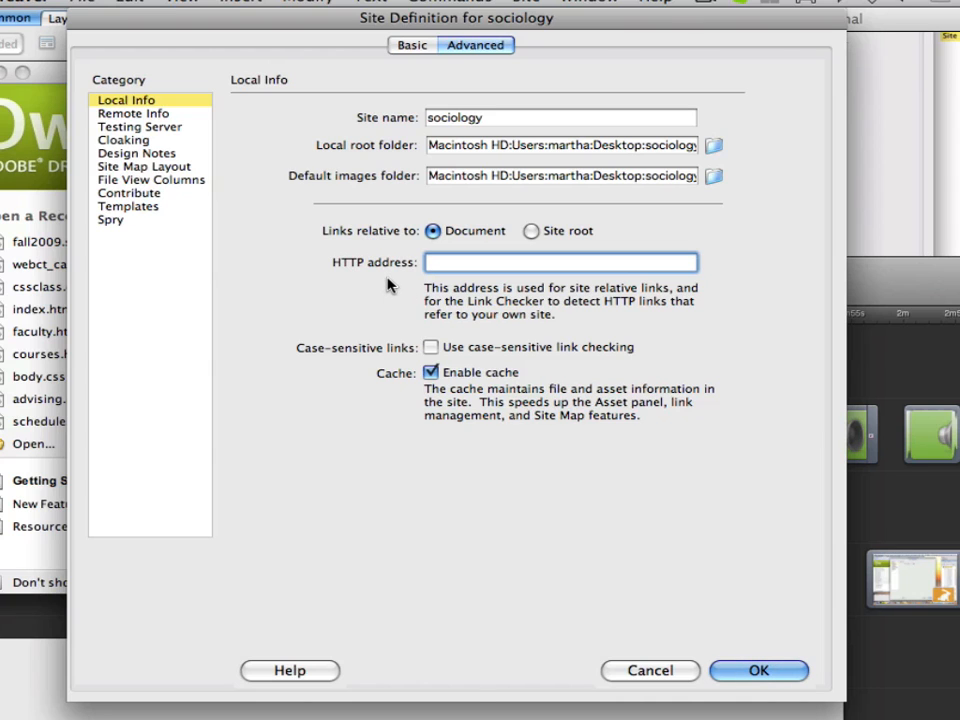
text(http://)
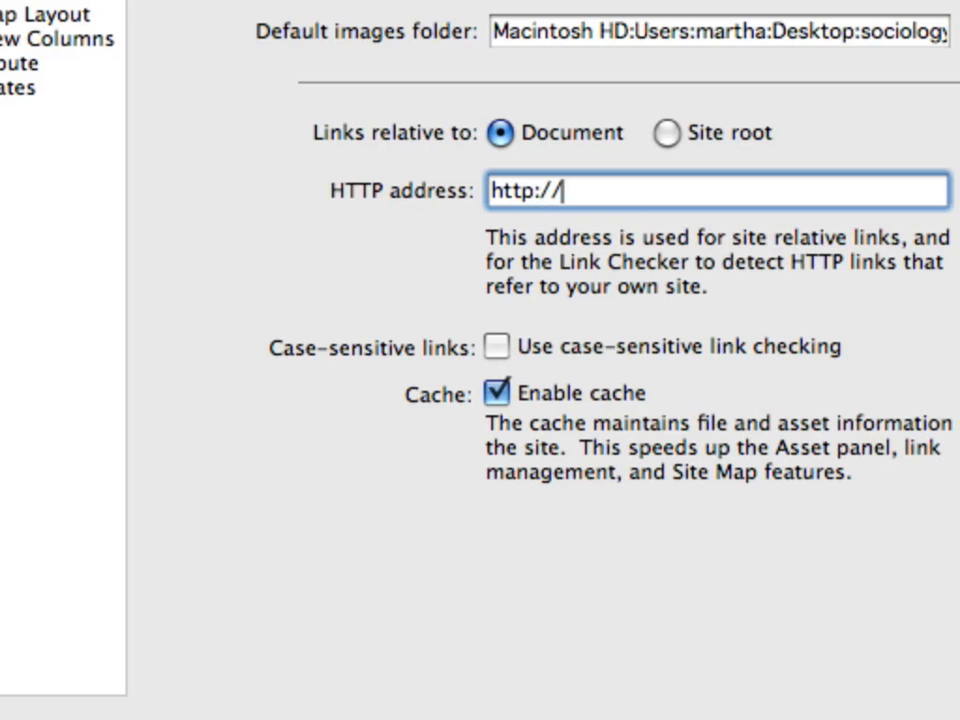
text(www)
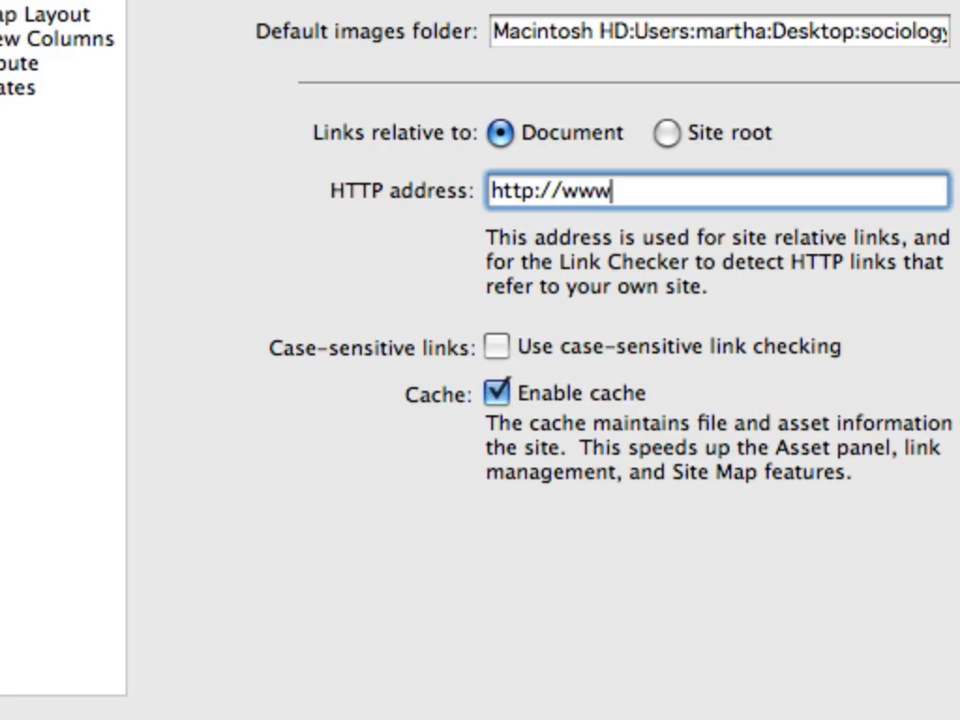
text(.)
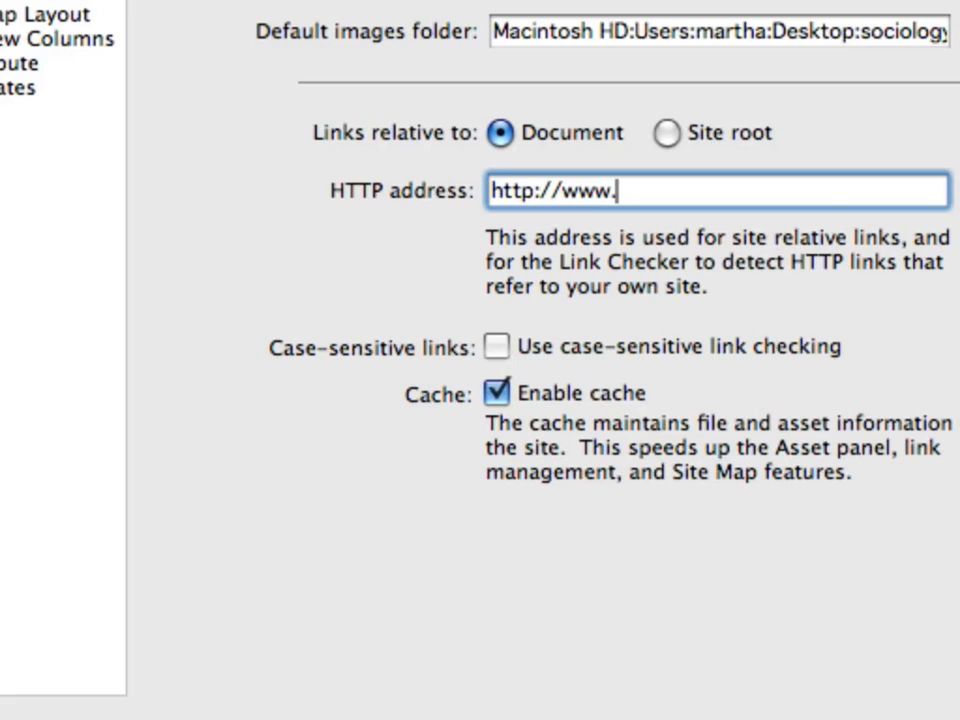
text(sonoma.)
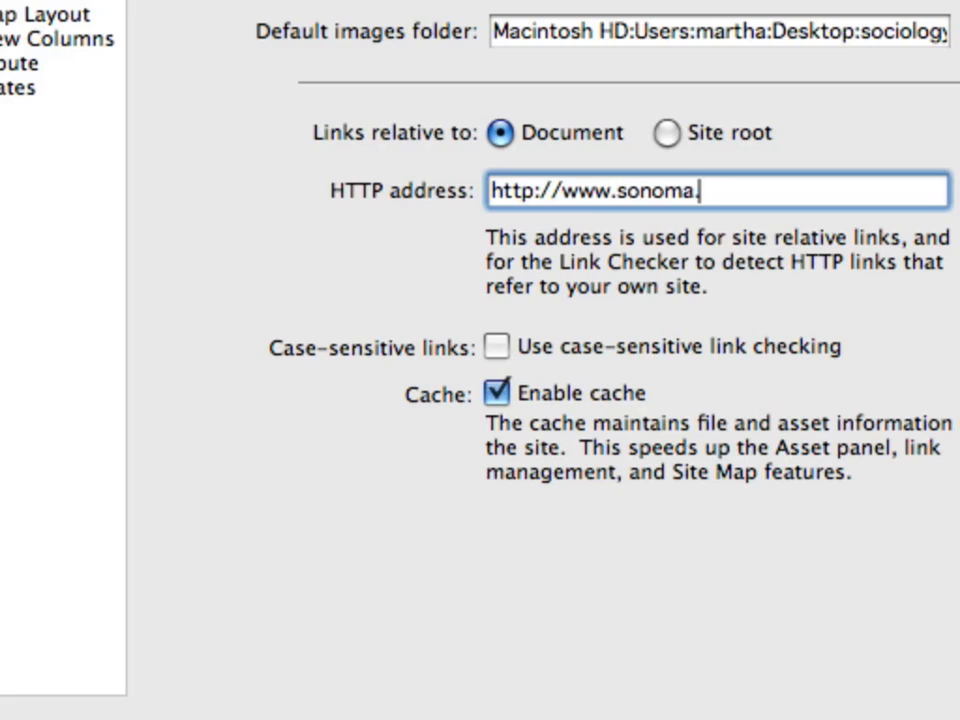
text(edu/)
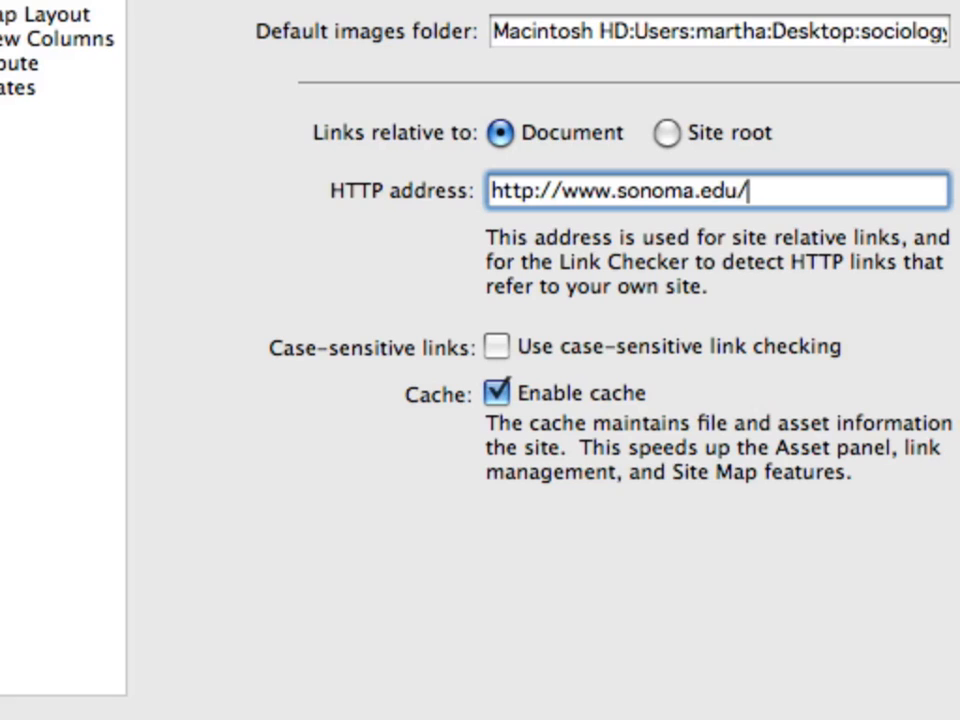
text(sociology/)
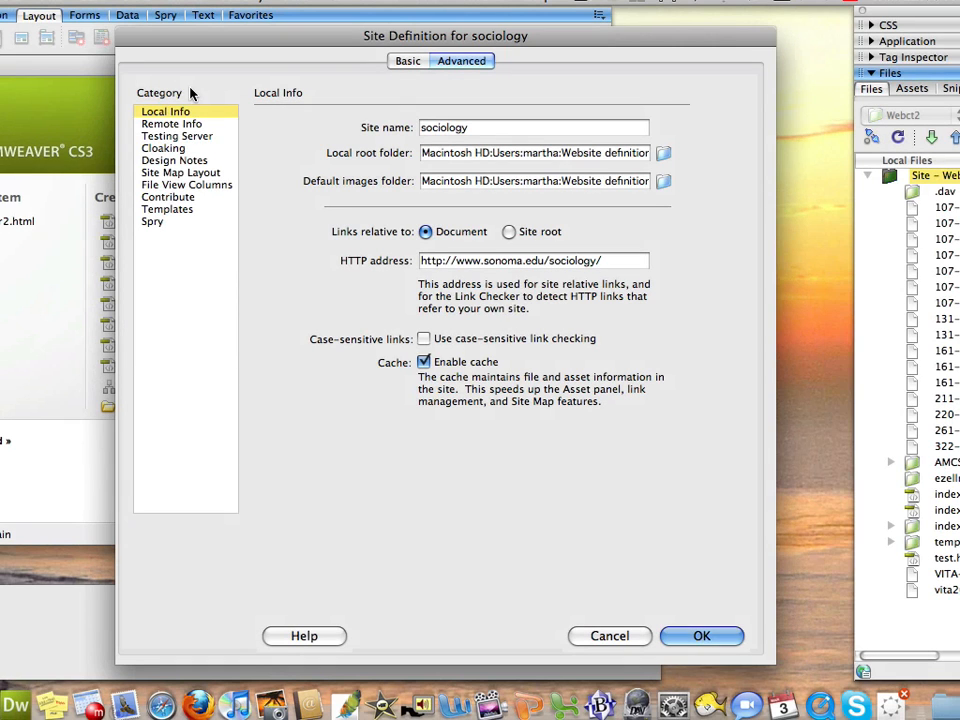
Set the site's Remote Info access method to WebDAV.
click(172, 124)
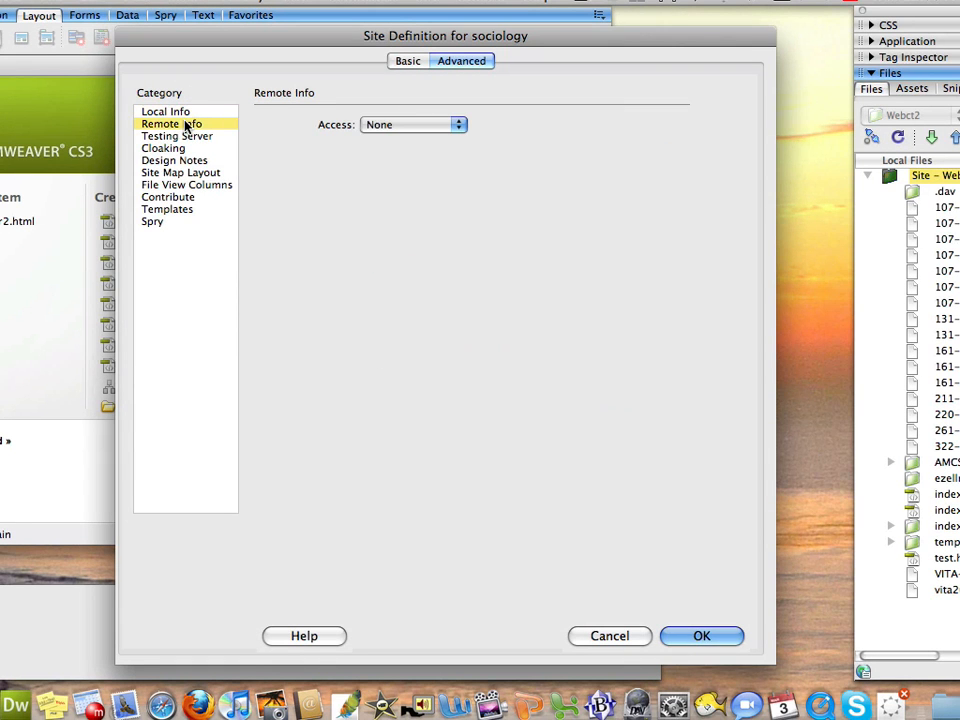
mouse_move(460, 124)
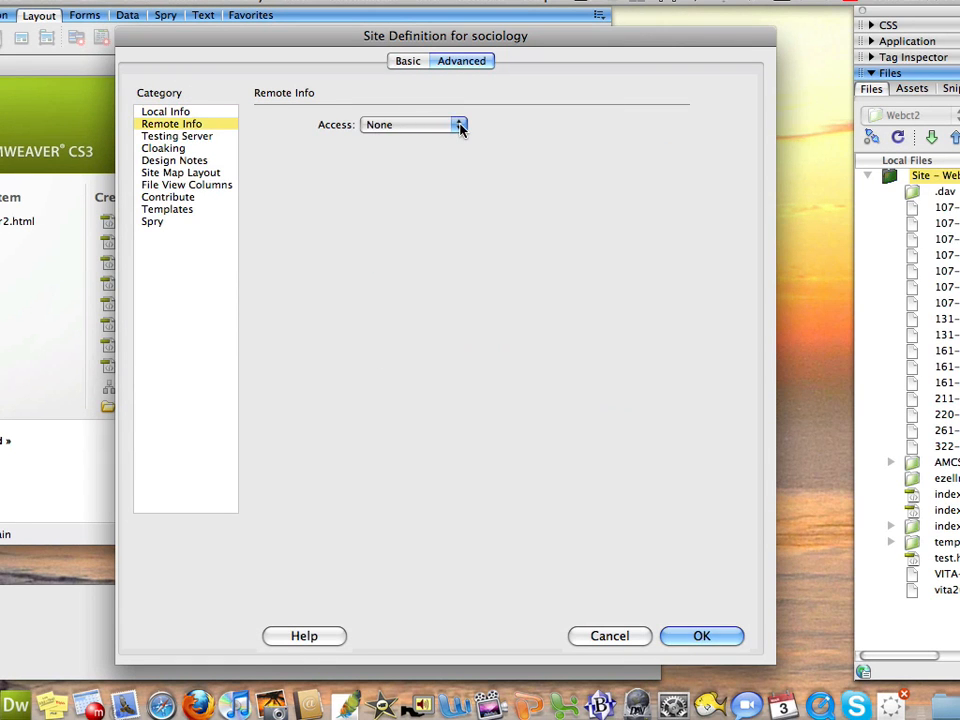
click(458, 124)
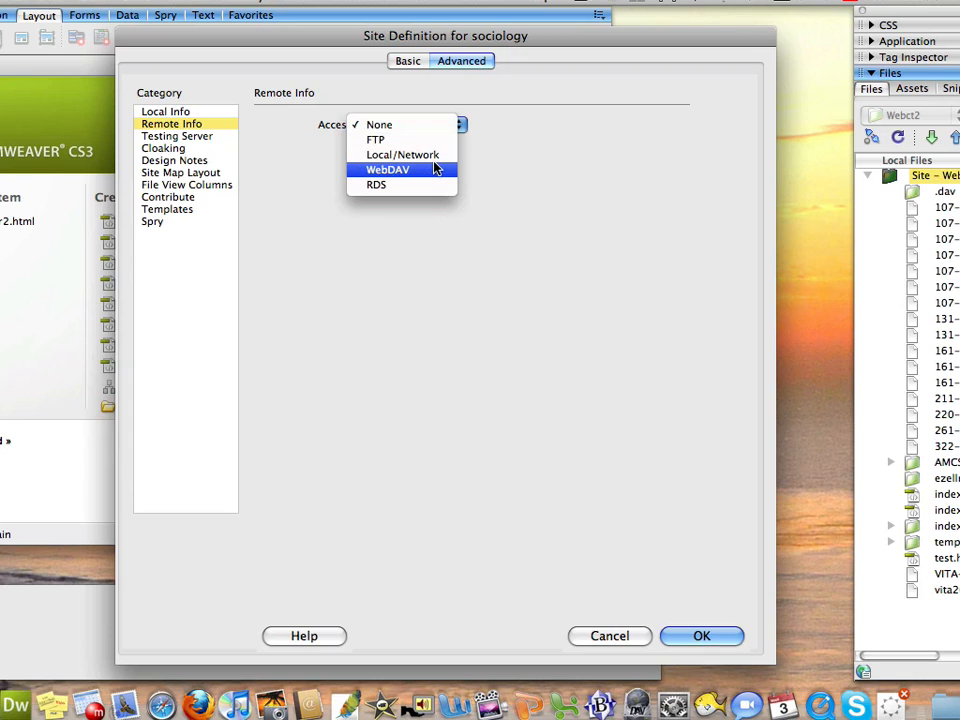
click(388, 168)
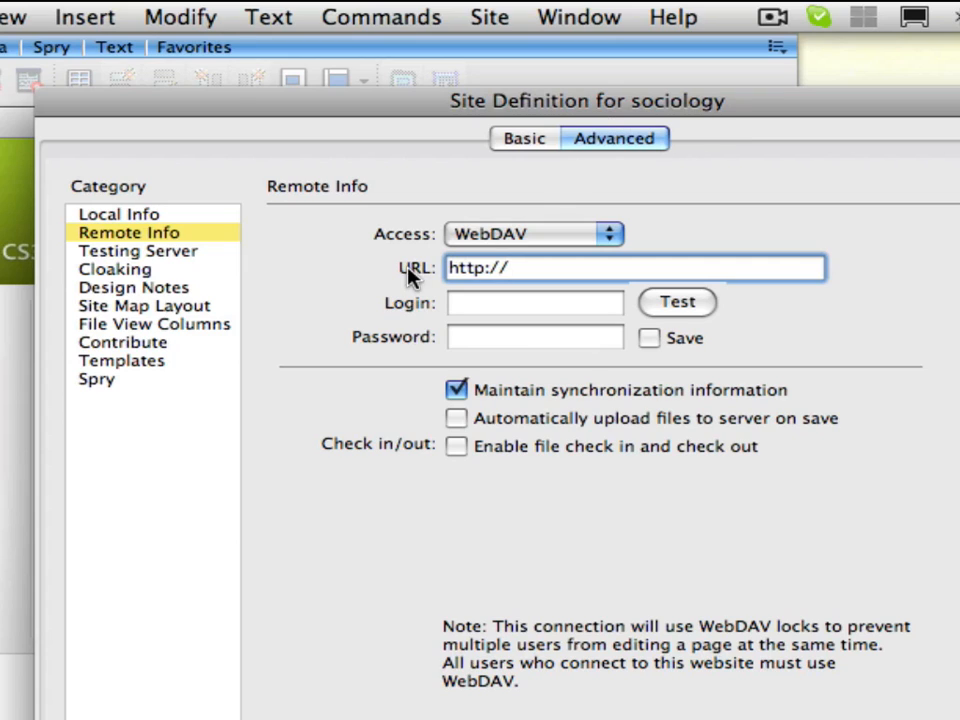
click(636, 268)
text(s)
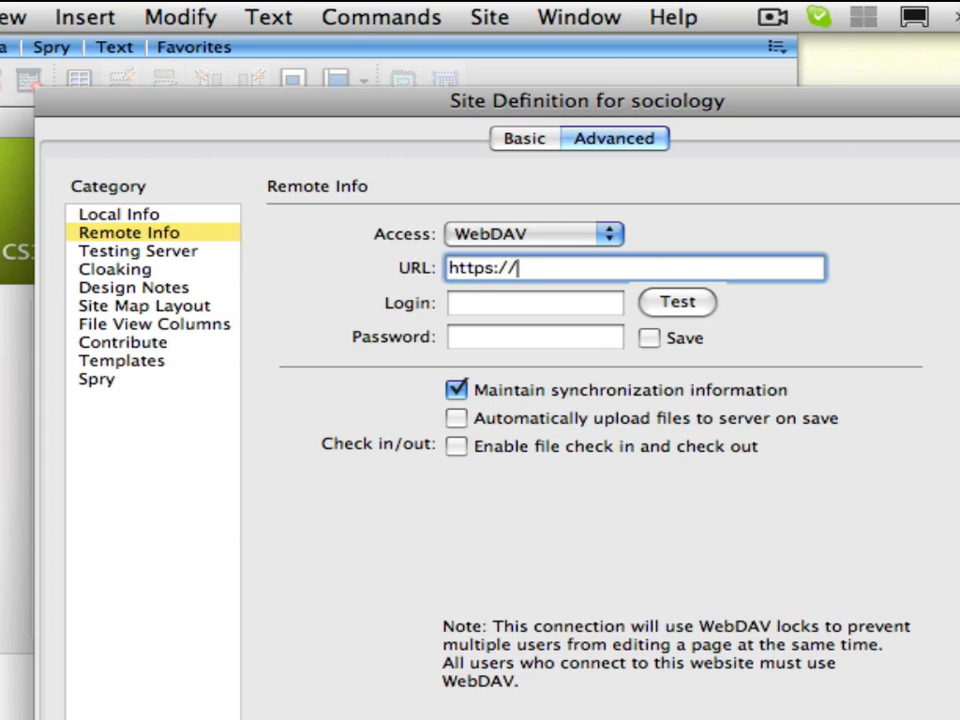
text(dav)
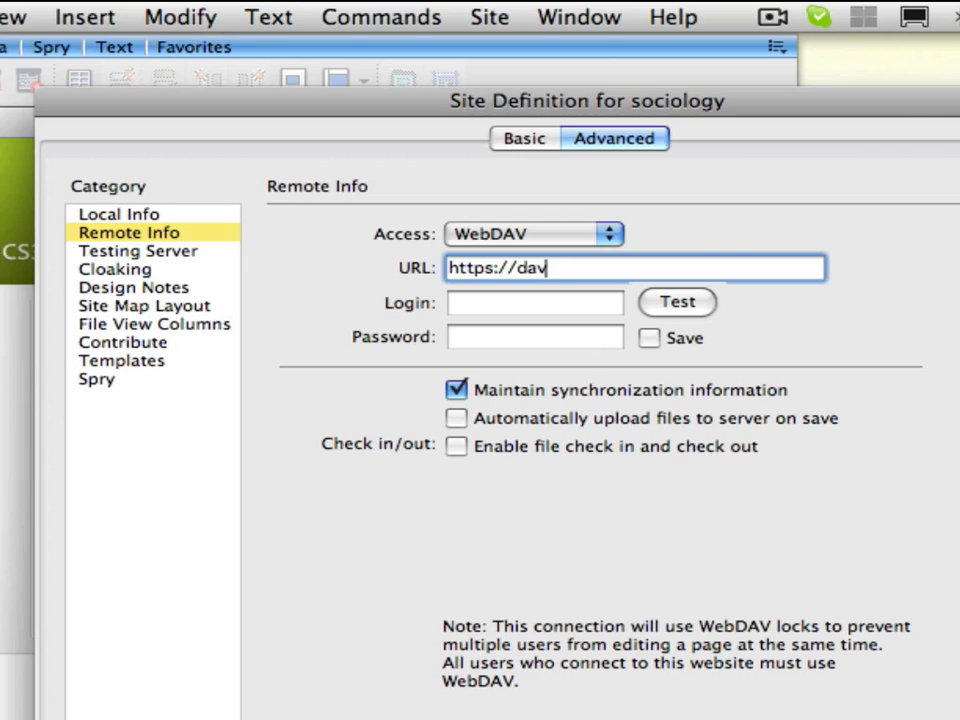
text(.)
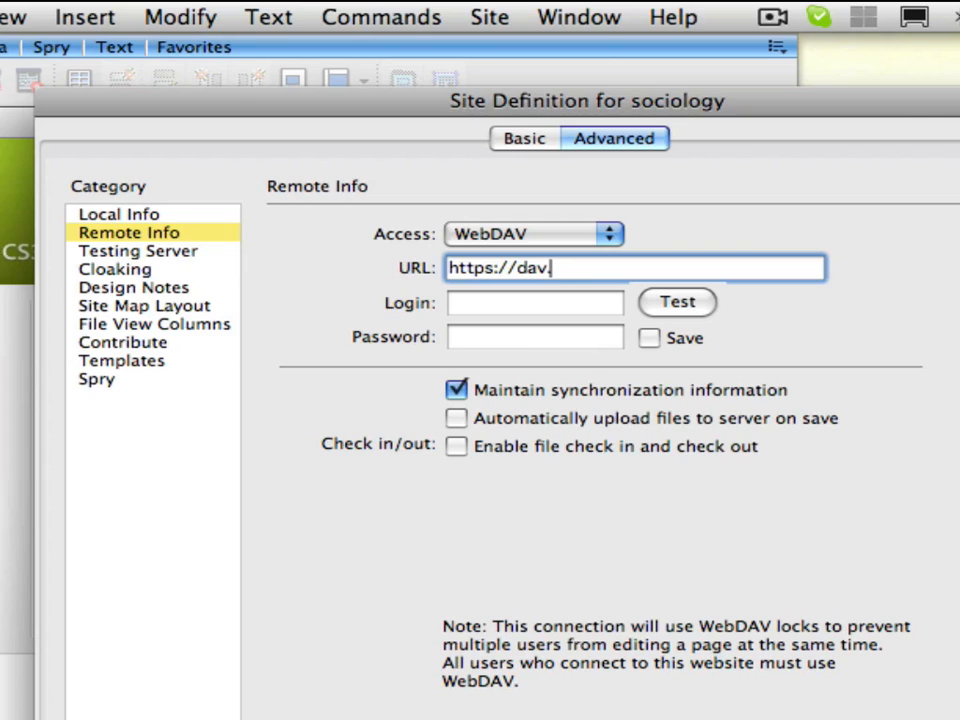
text(sonoma.e)
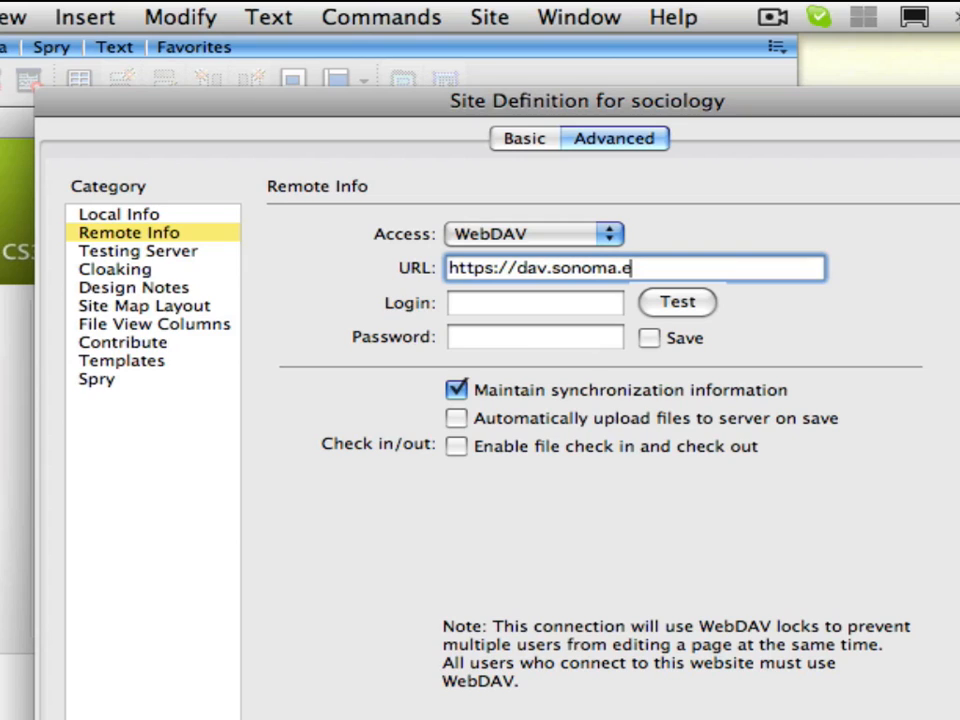
text(du/)
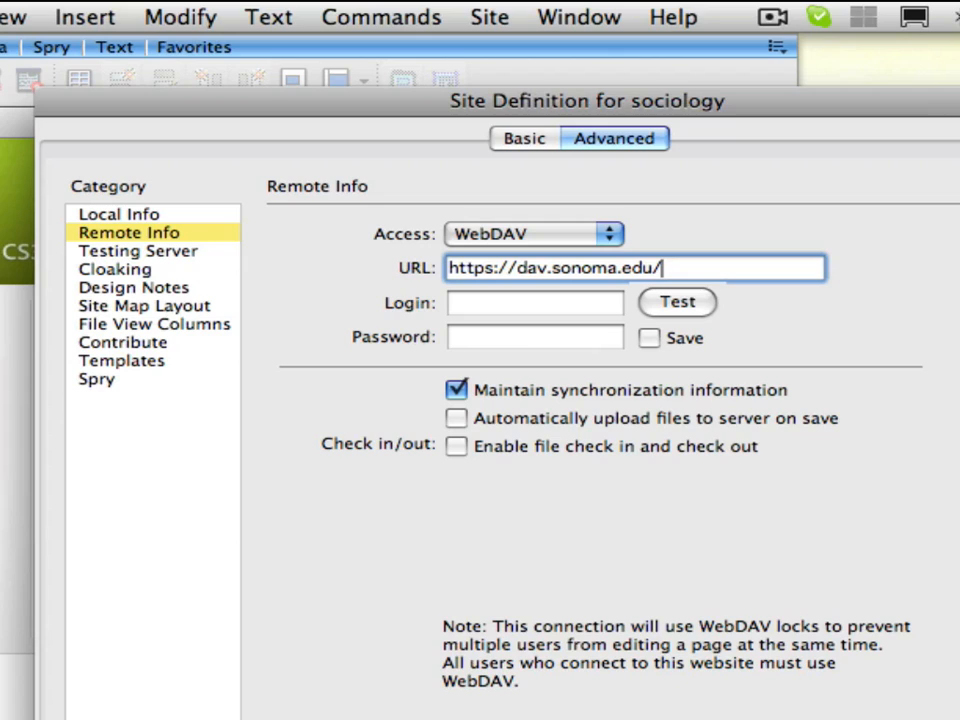
text(socio)
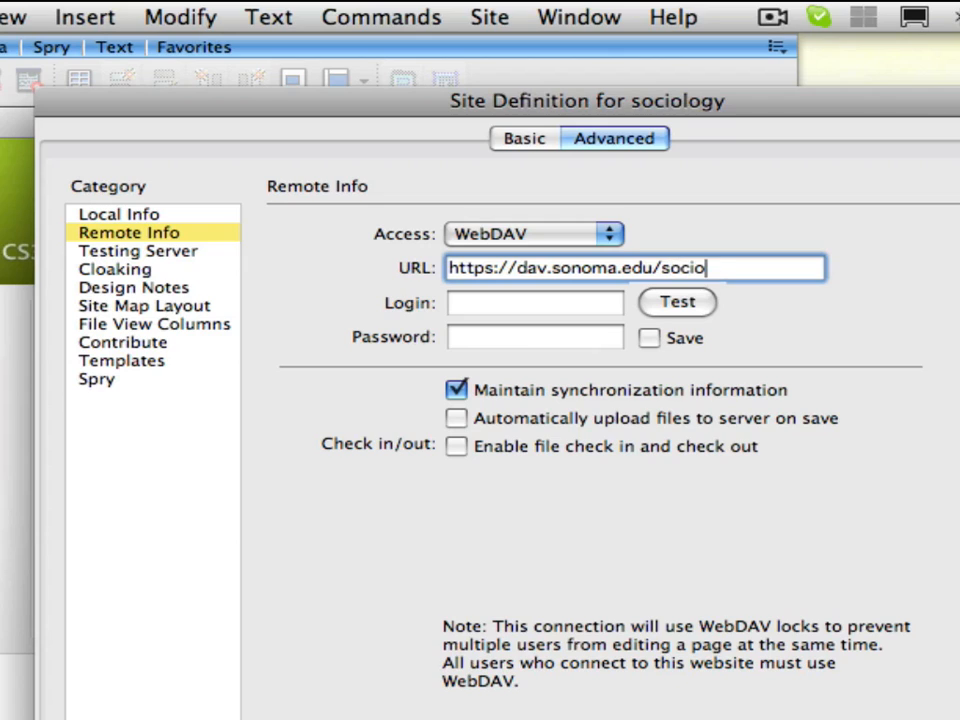
text(logy)
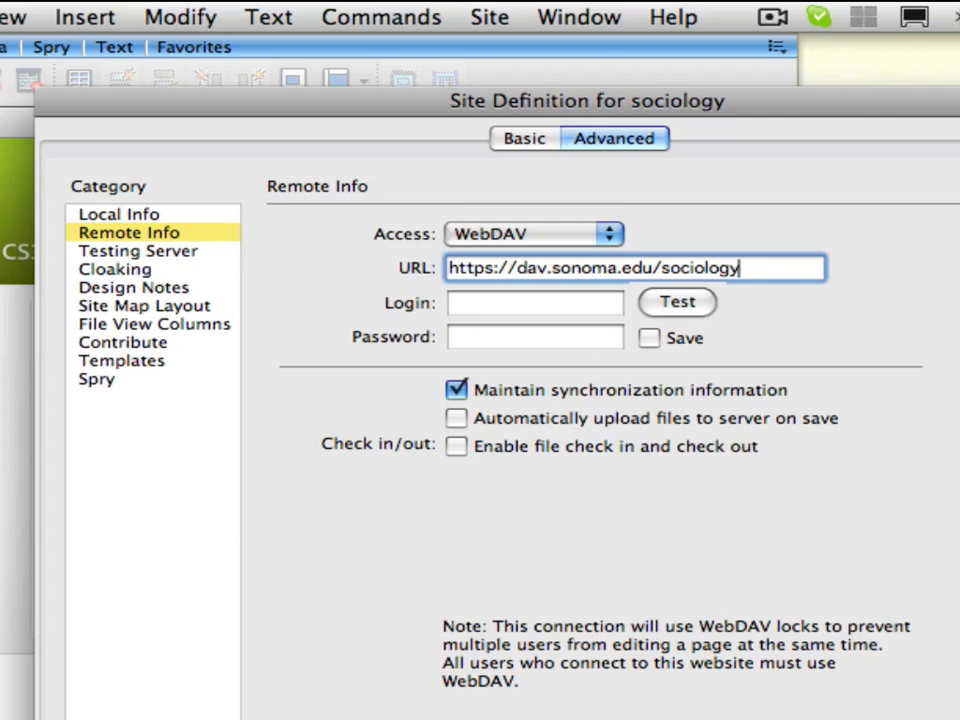
Enter the login 'martha' with its password, set to be saved.
click(534, 302)
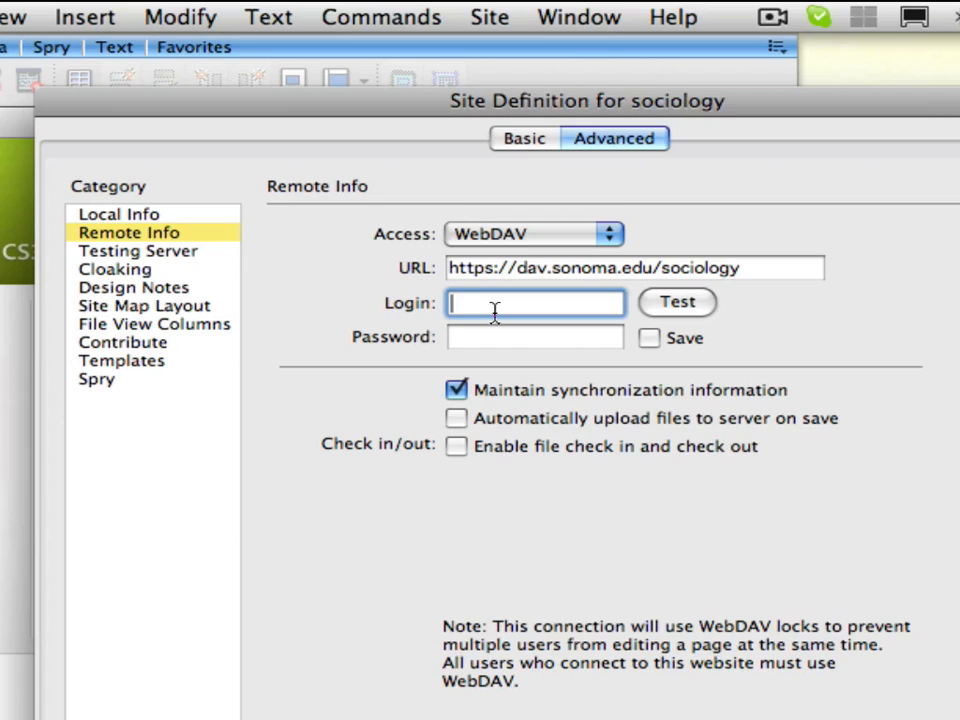
text(martha)
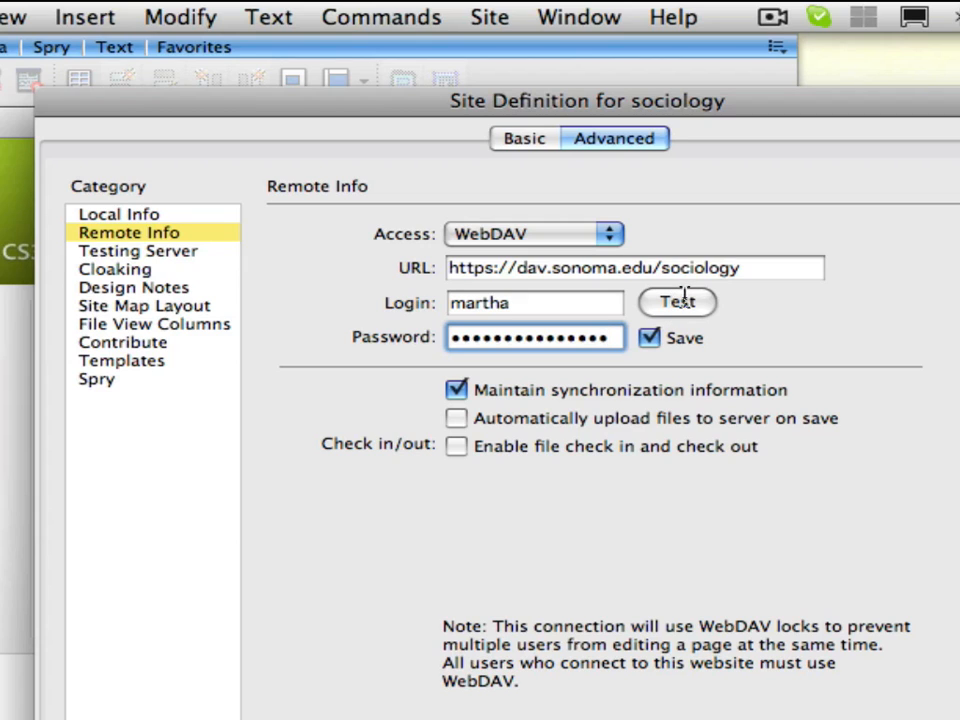
End the URL with a trailing slash and test the WebDAV connection successfully.
text(/)
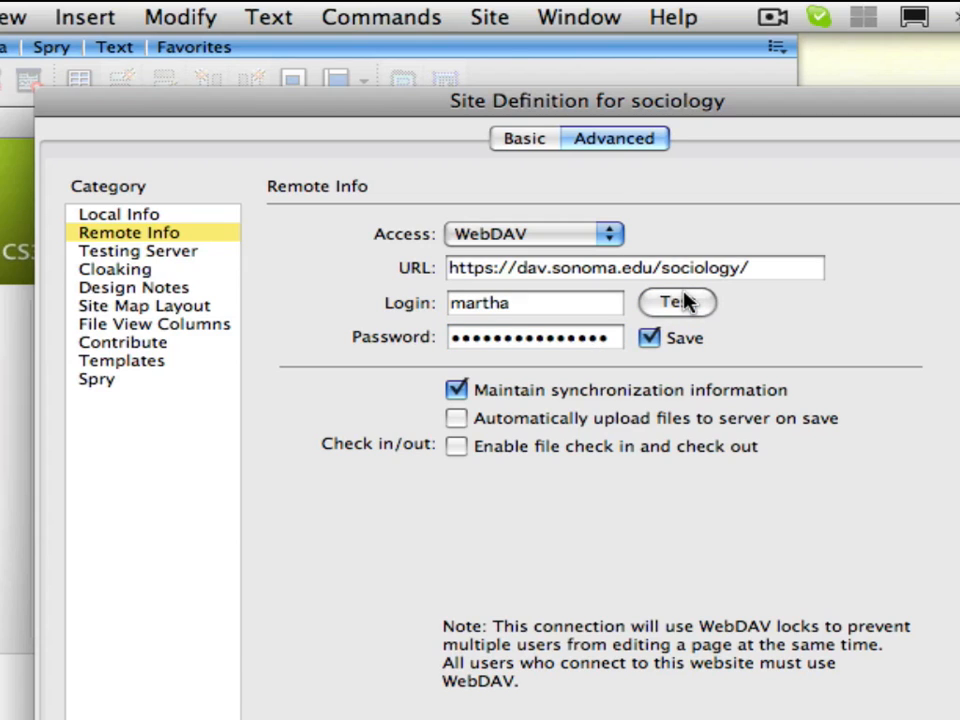
click(676, 302)
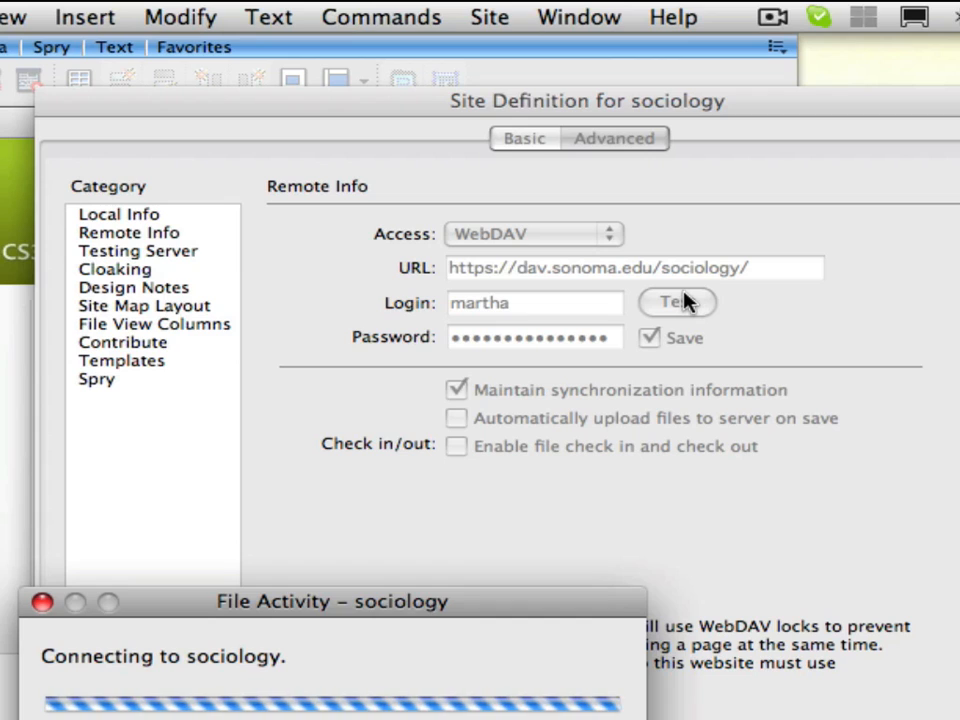
click(676, 302)
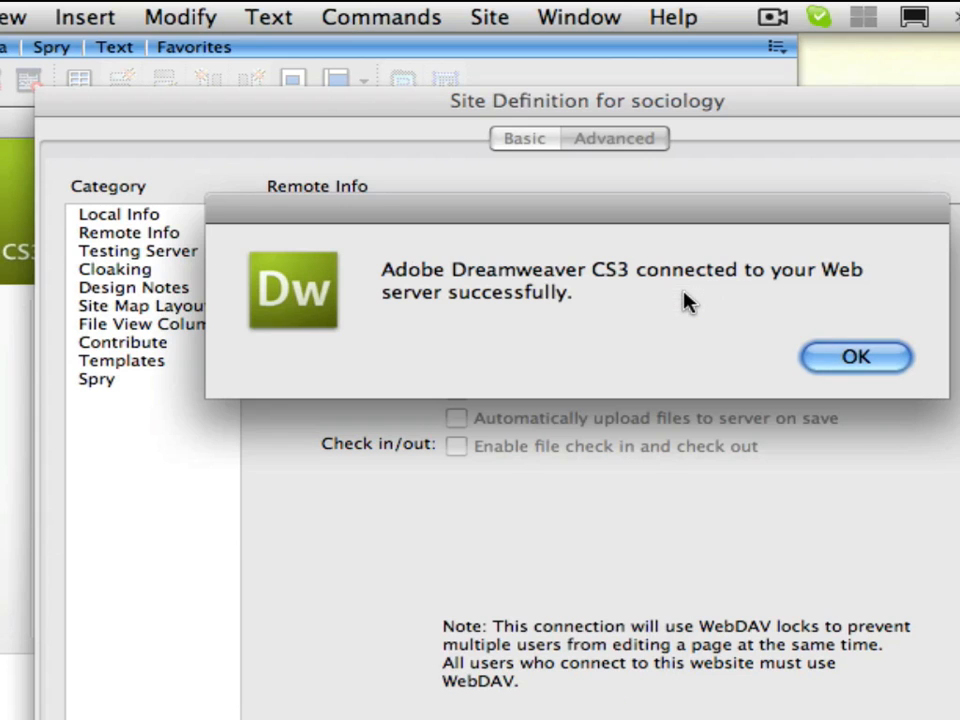
mouse_move(656, 348)
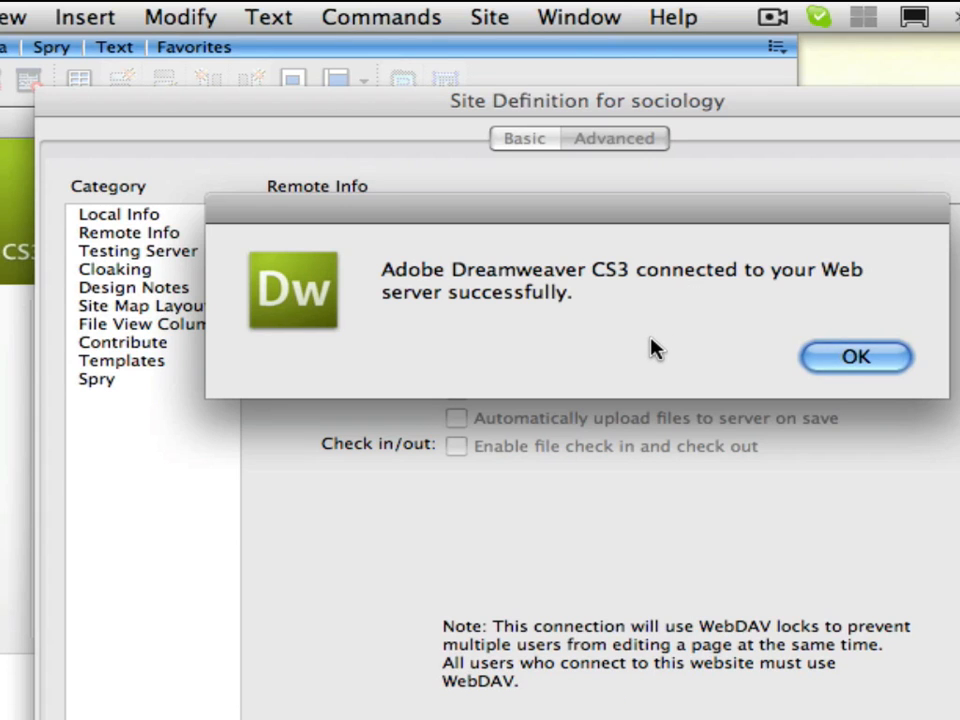